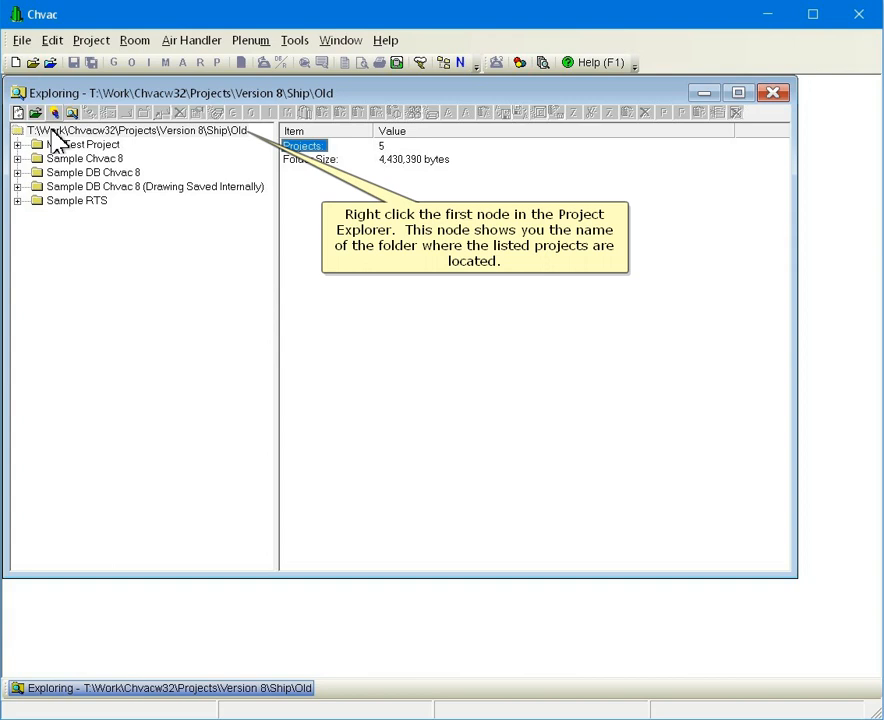
Step: Open My Test Project from the Project Explorer so its General Project Data is shown
click(136, 130)
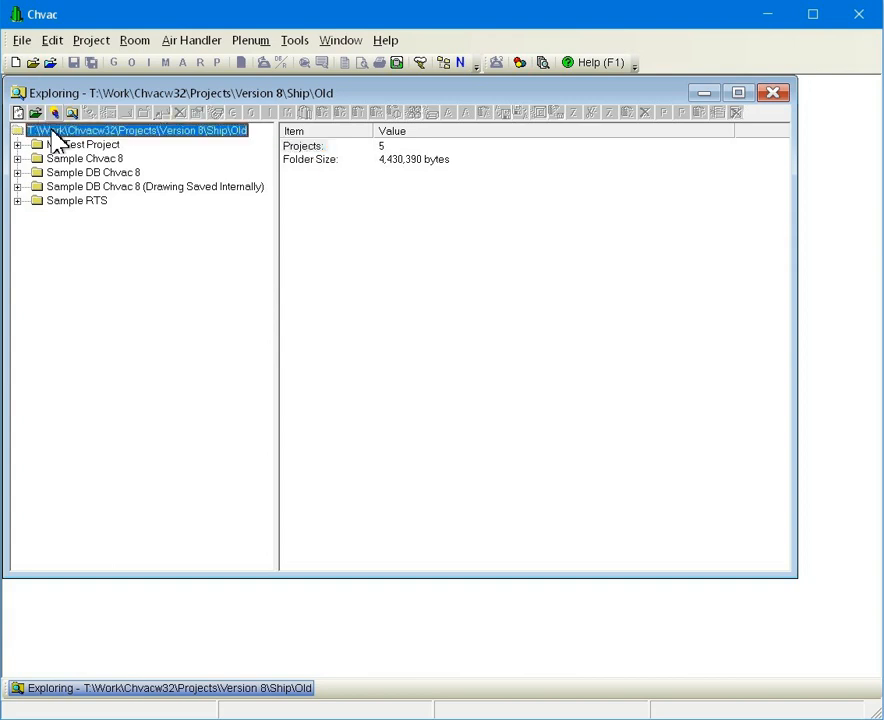
right_click(60, 132)
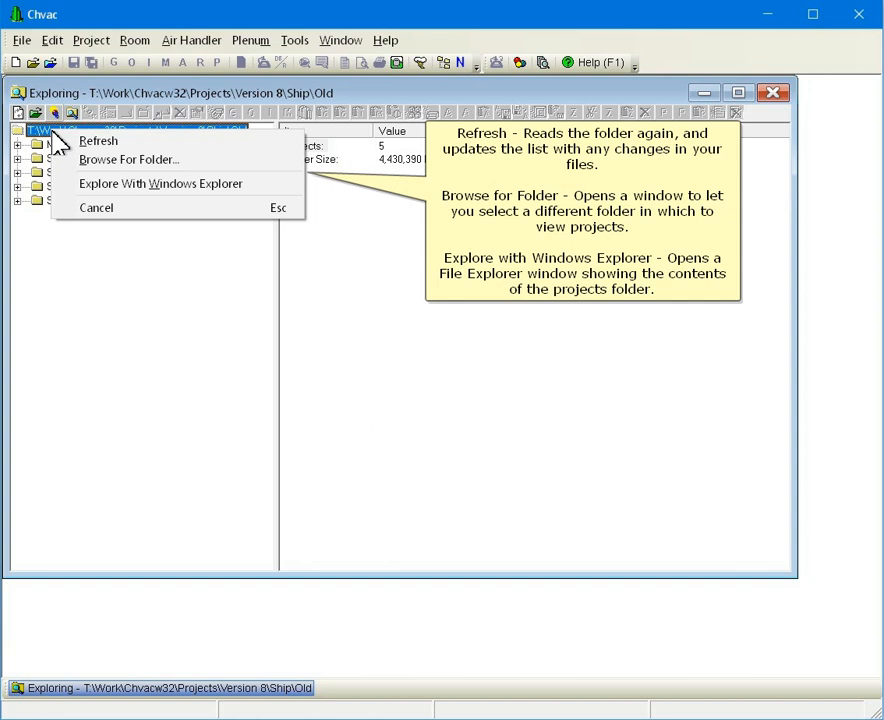
mouse_move(98, 140)
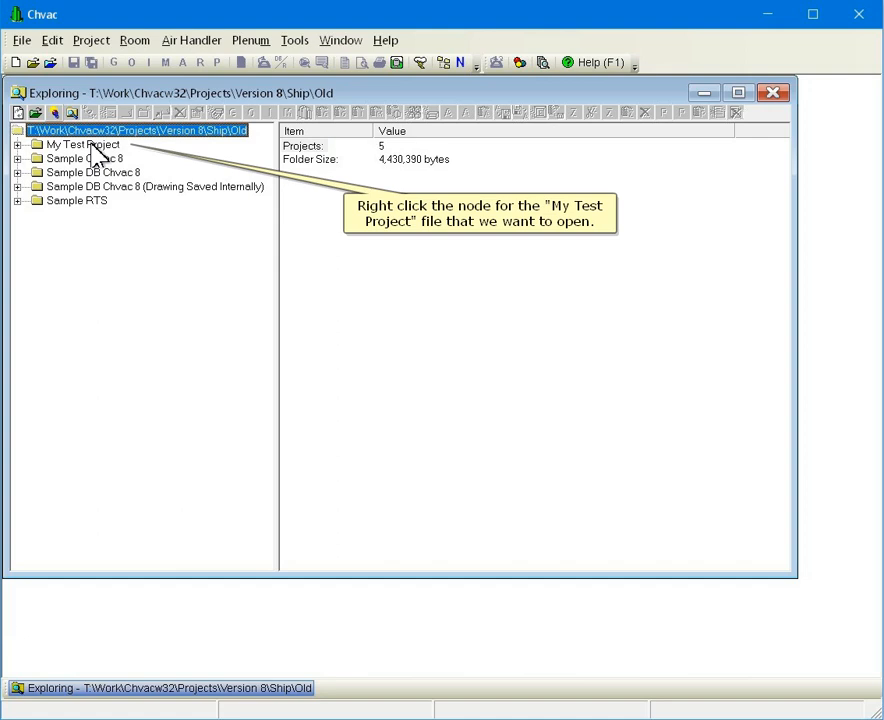
right_click(80, 144)
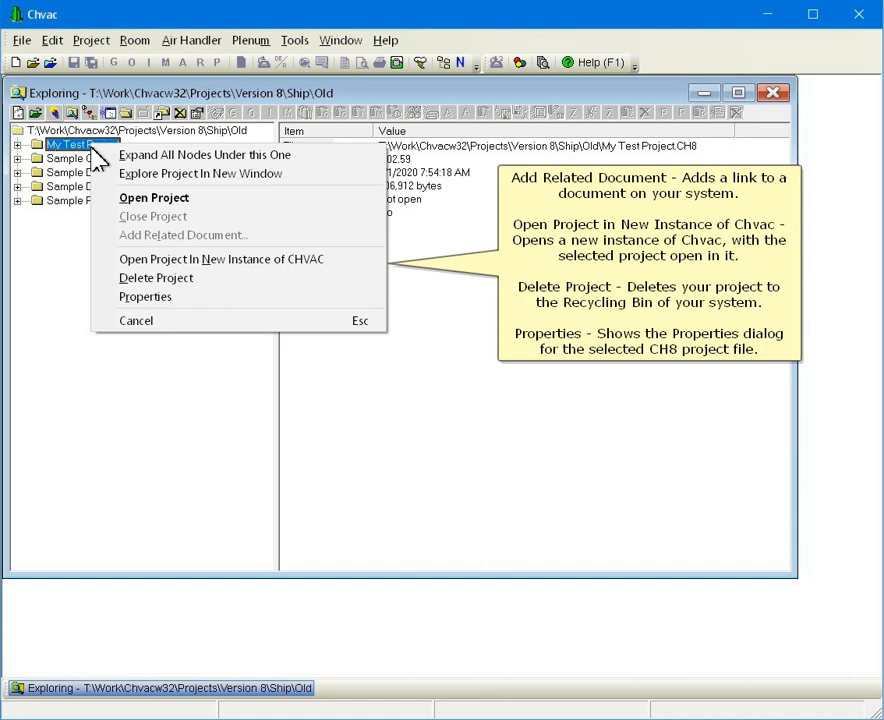
mouse_move(108, 190)
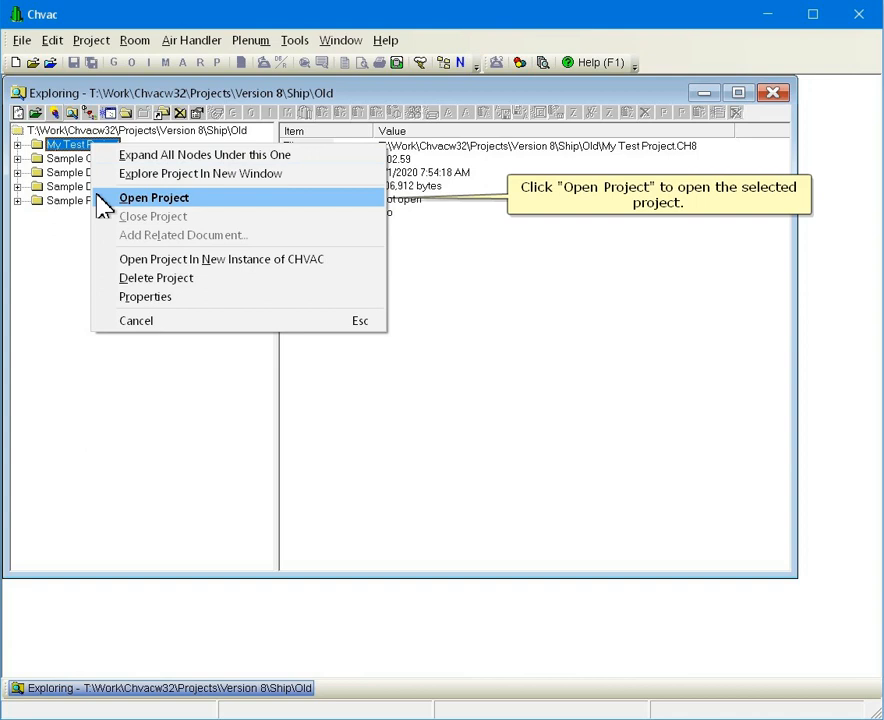
click(154, 198)
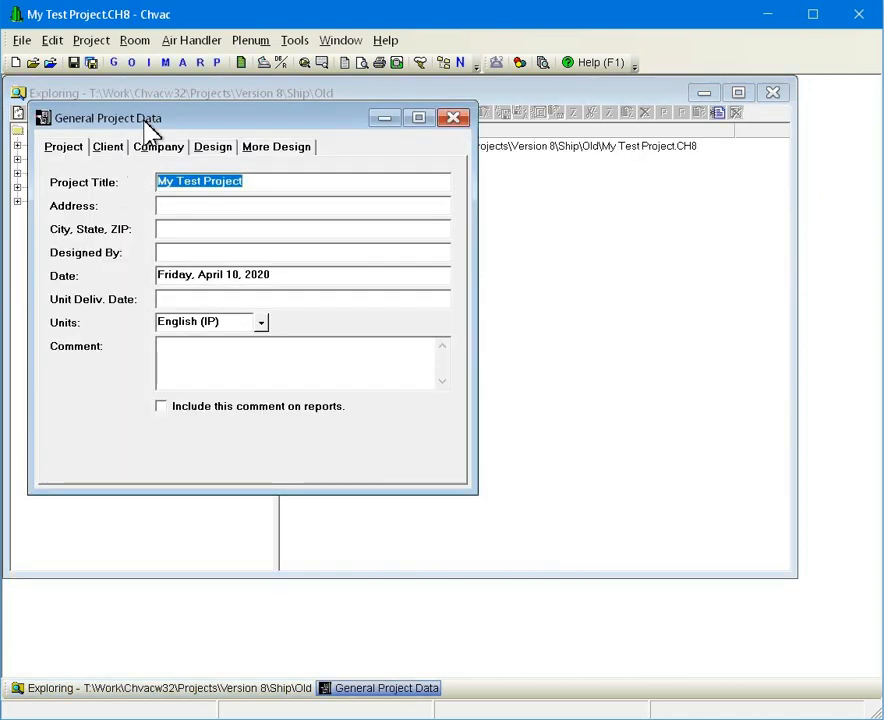
Step: Expand all nodes under the project and show Air Handler 1 AHU-1's details
right_click(84, 144)
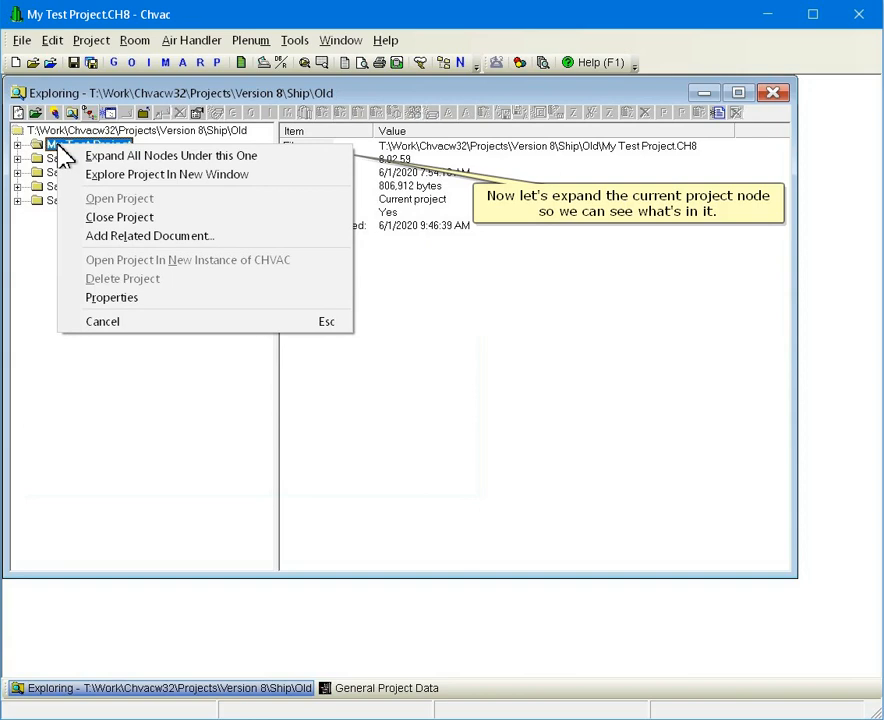
click(172, 156)
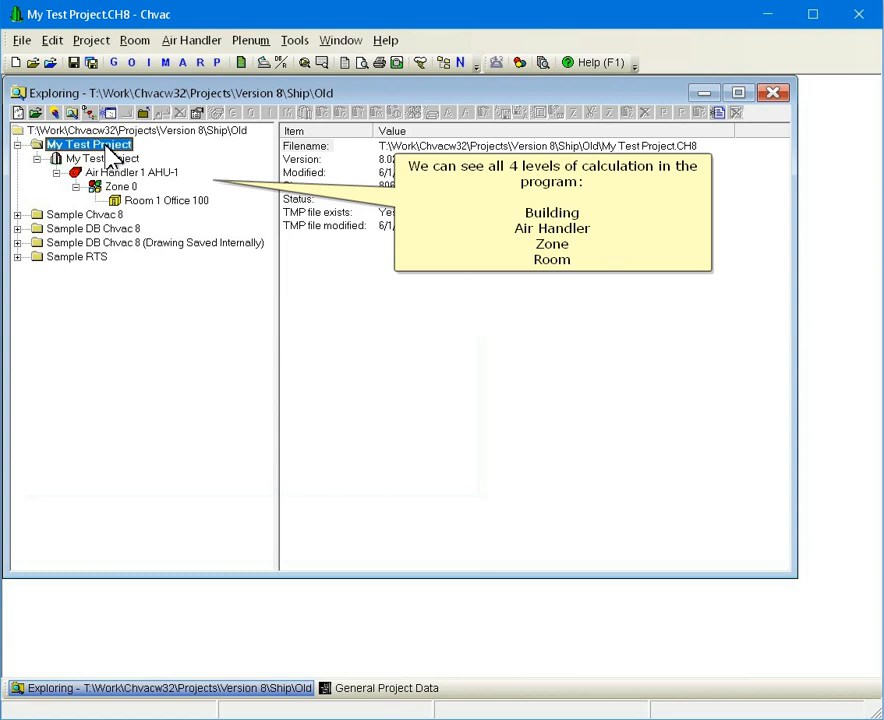
right_click(100, 158)
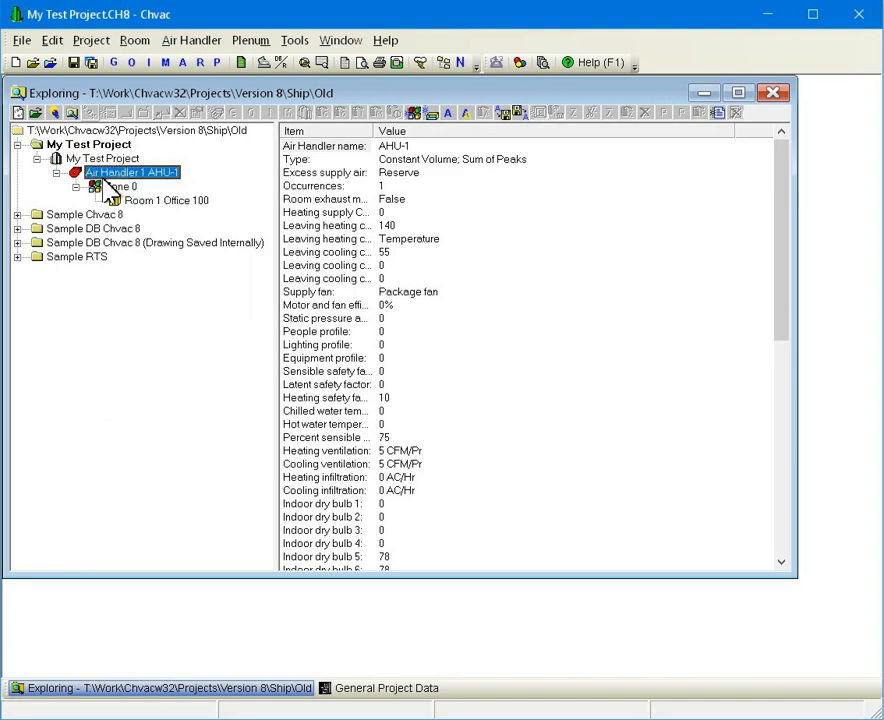
Step: Copy Room 1 (Office 100, width 30, length 35, 396 W lighting) and paste it into Room 2
right_click(120, 188)
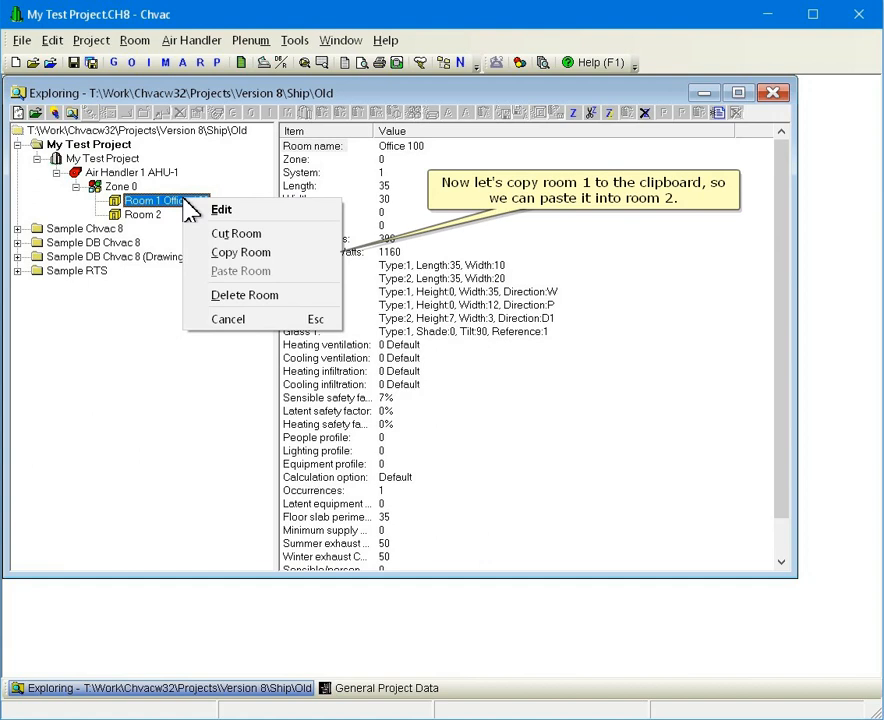
click(240, 252)
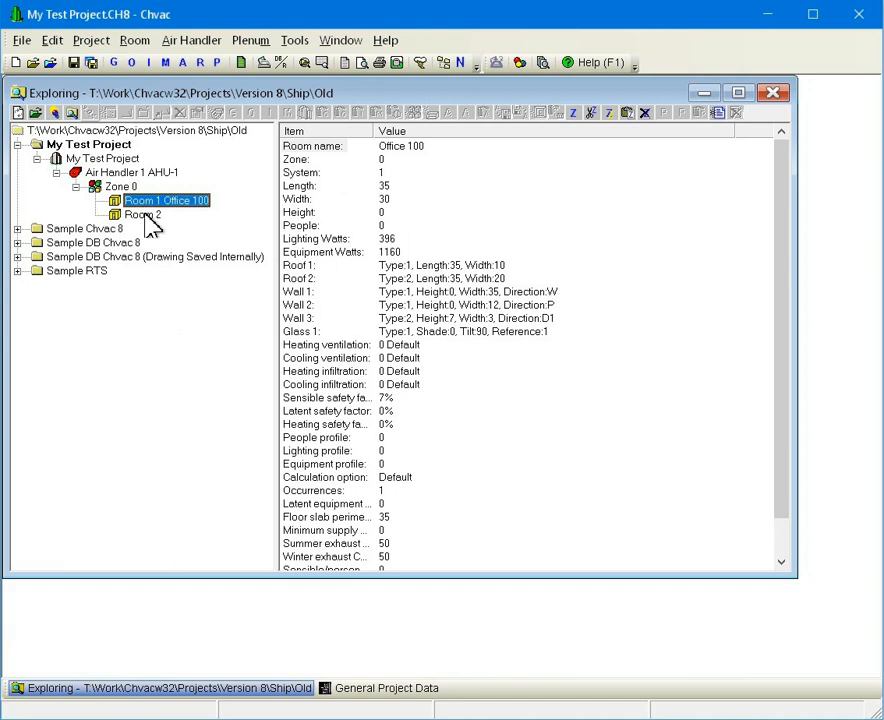
right_click(140, 214)
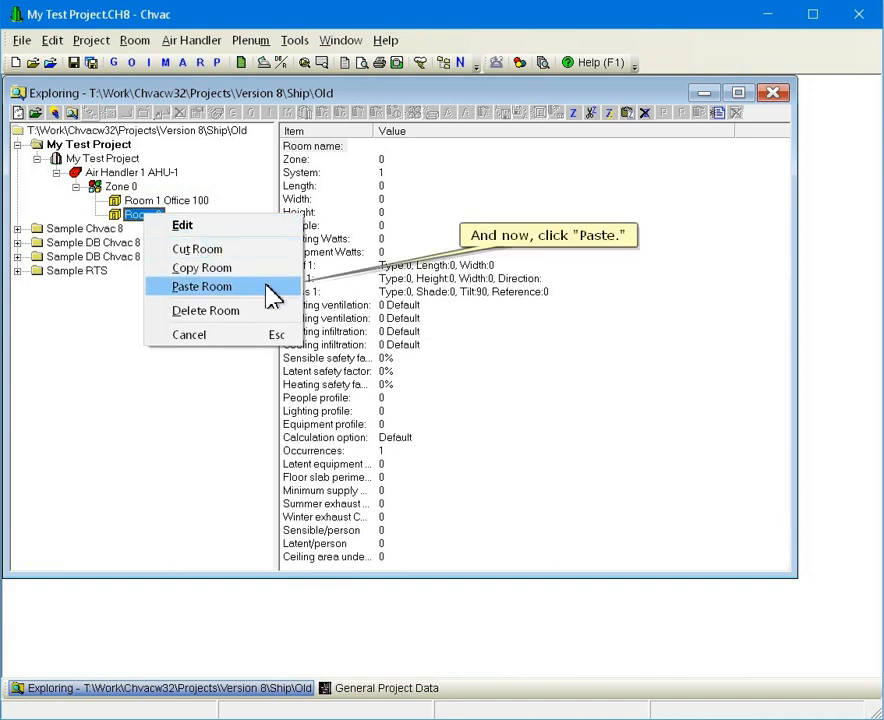
click(200, 288)
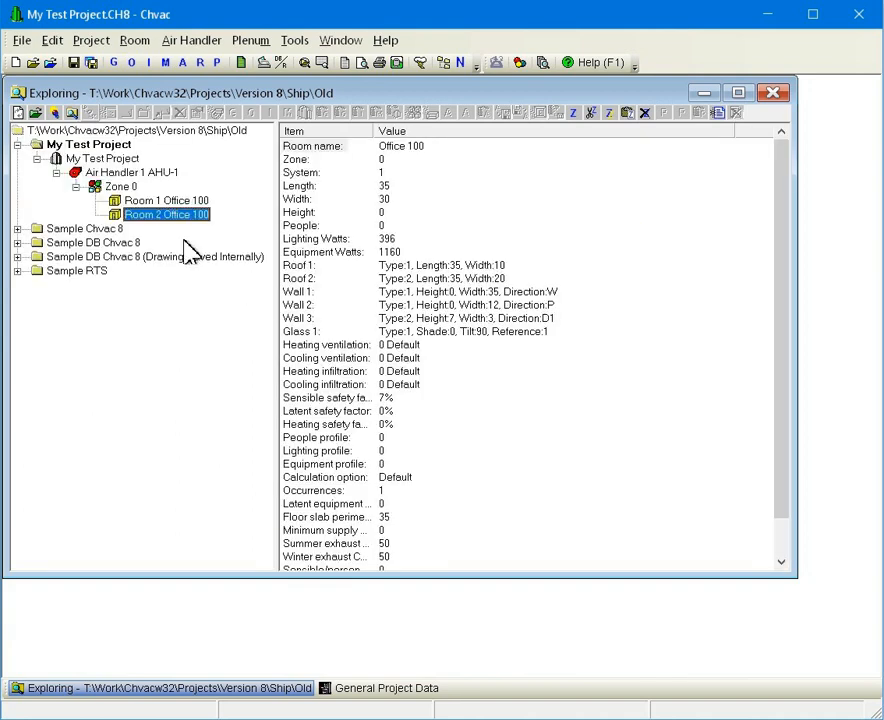
right_click(164, 214)
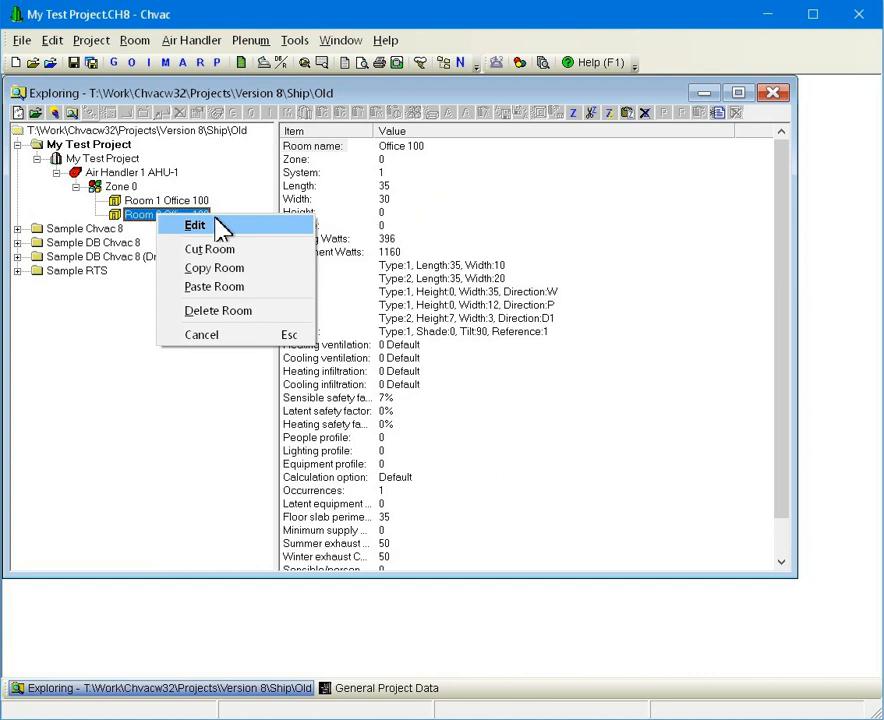
Step: Edit Room 2 to be Office 200 with length 25 and finish the equipment cooling loads
click(196, 224)
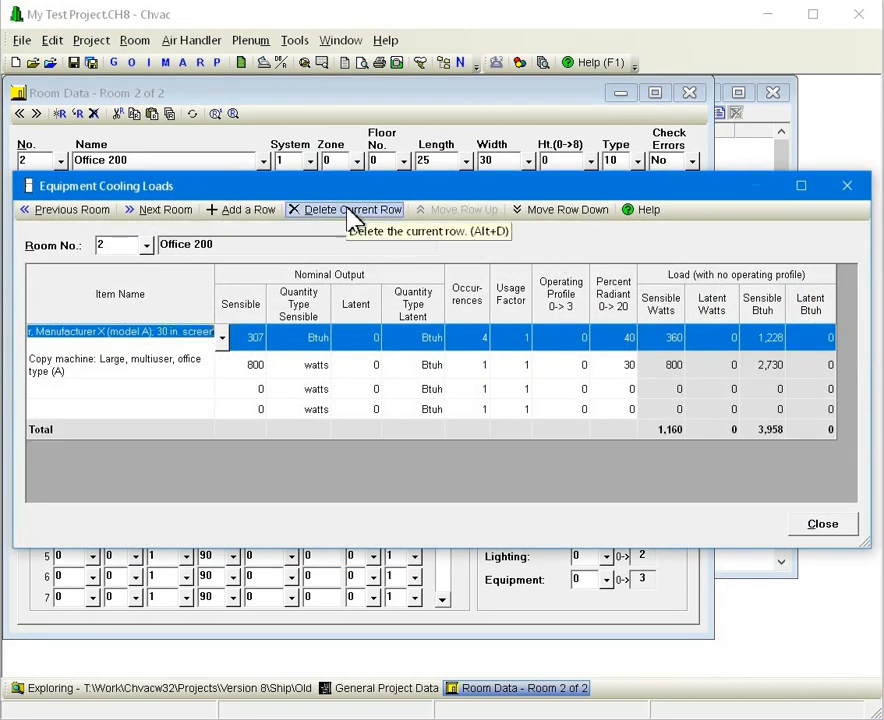
click(822, 524)
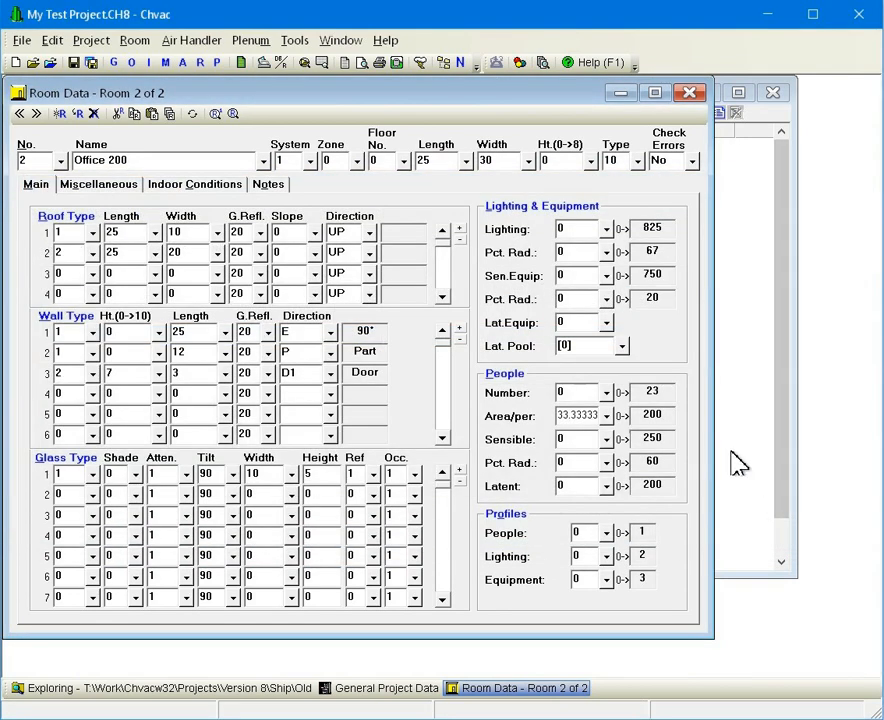